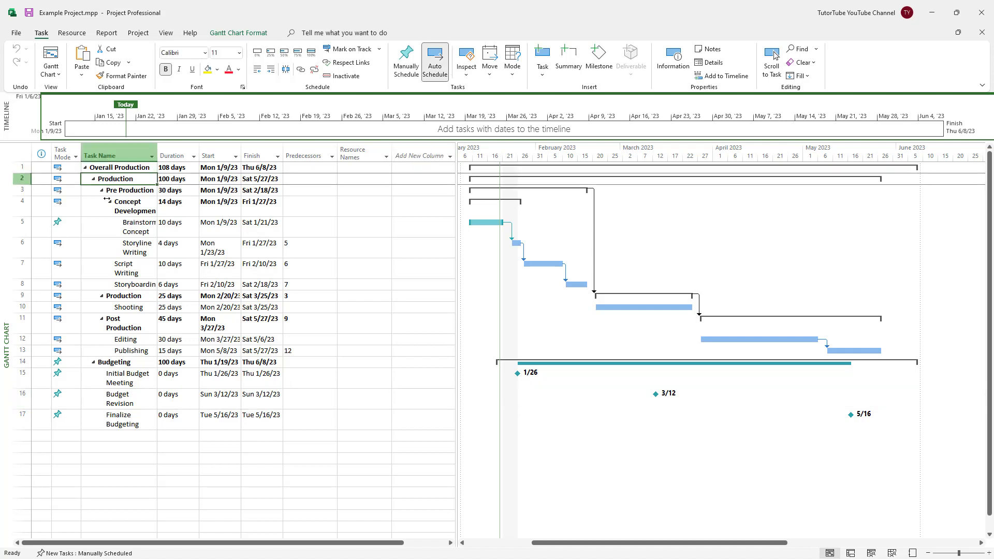
pyautogui.moveTo(187, 257)
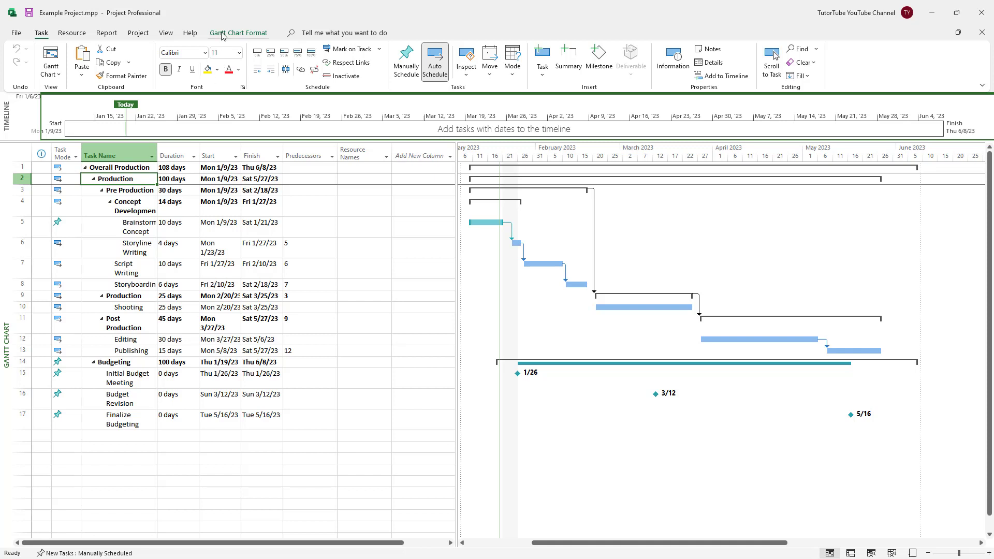
# Step: From the Gantt Chart Format Show/Hide group, hide the summary task rows and then show them again
pyautogui.click(238, 32)
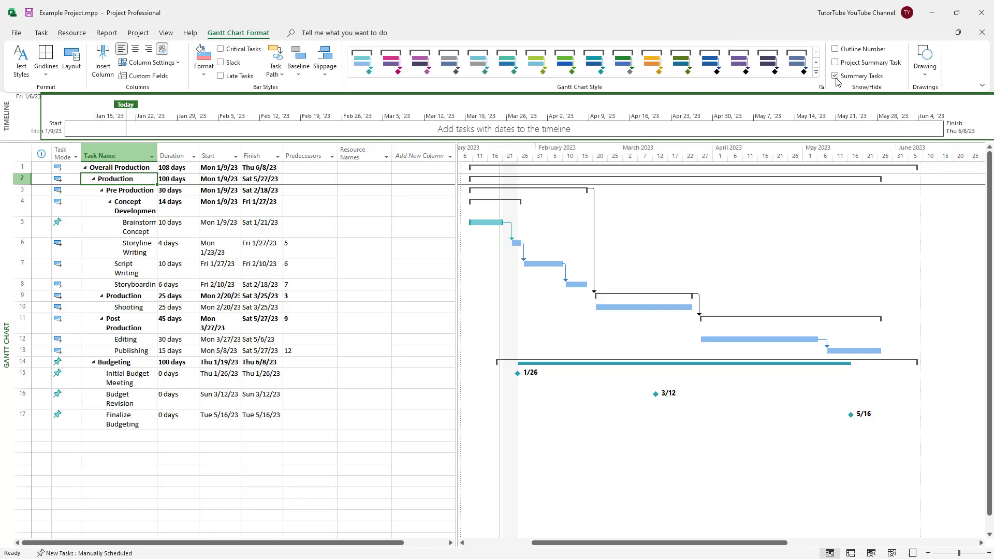
pyautogui.moveTo(862, 76)
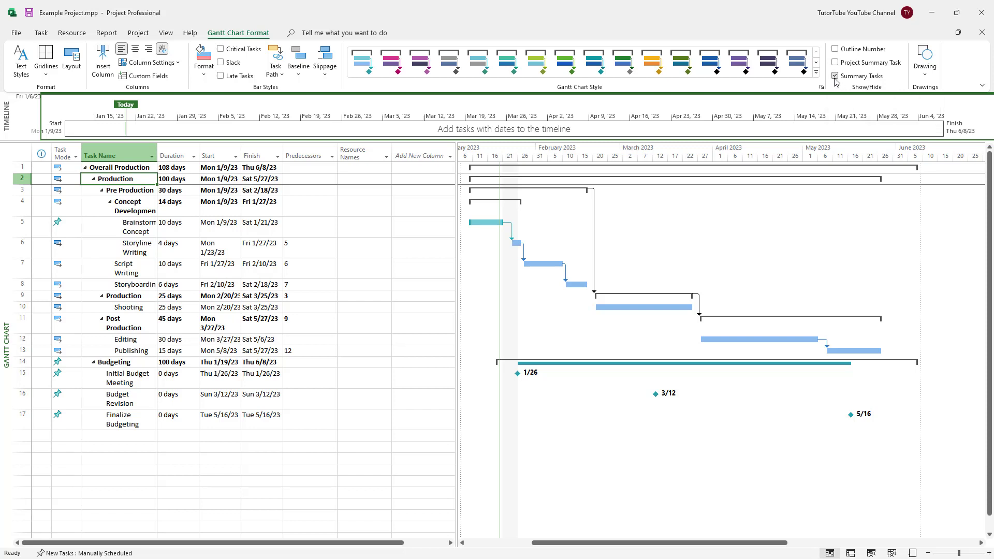
pyautogui.click(835, 76)
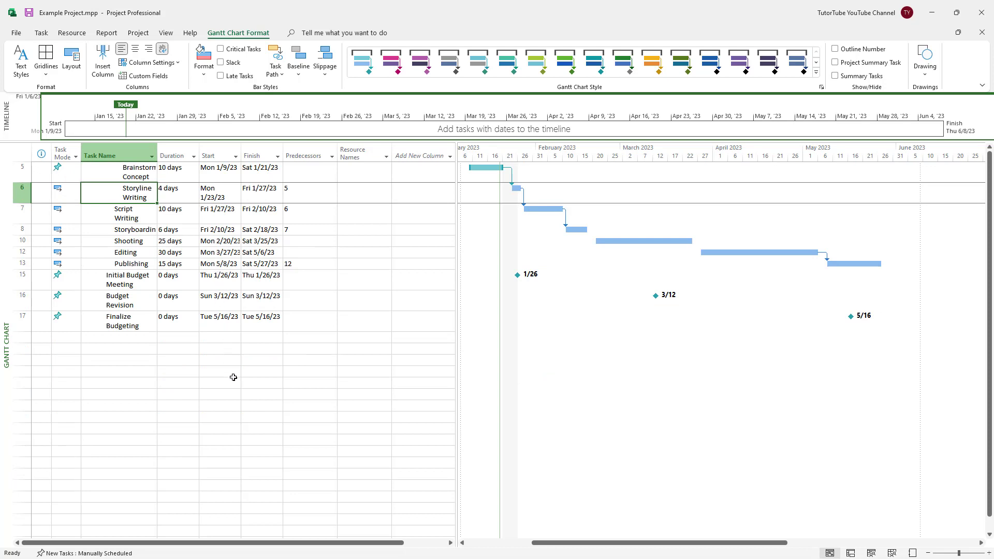
pyautogui.moveTo(245, 374)
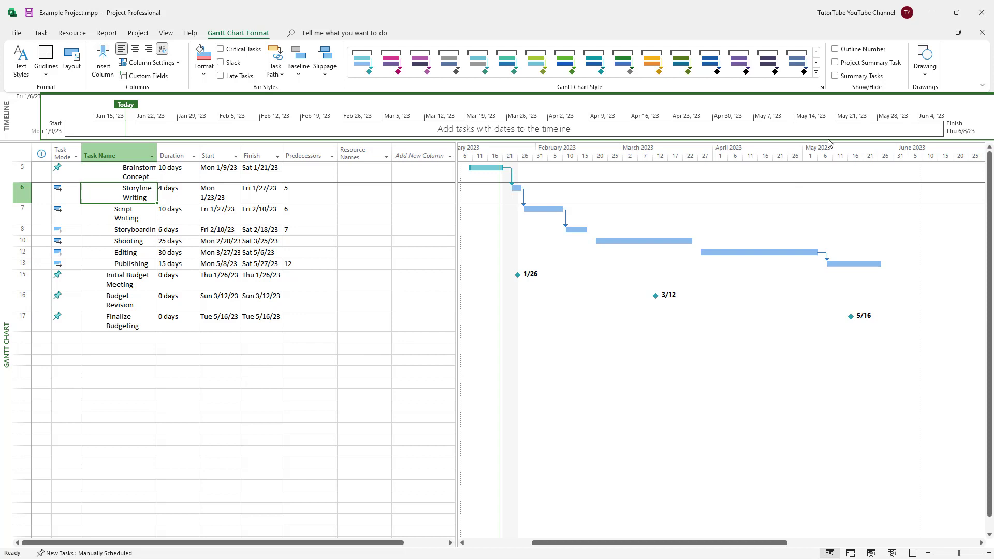
pyautogui.click(837, 76)
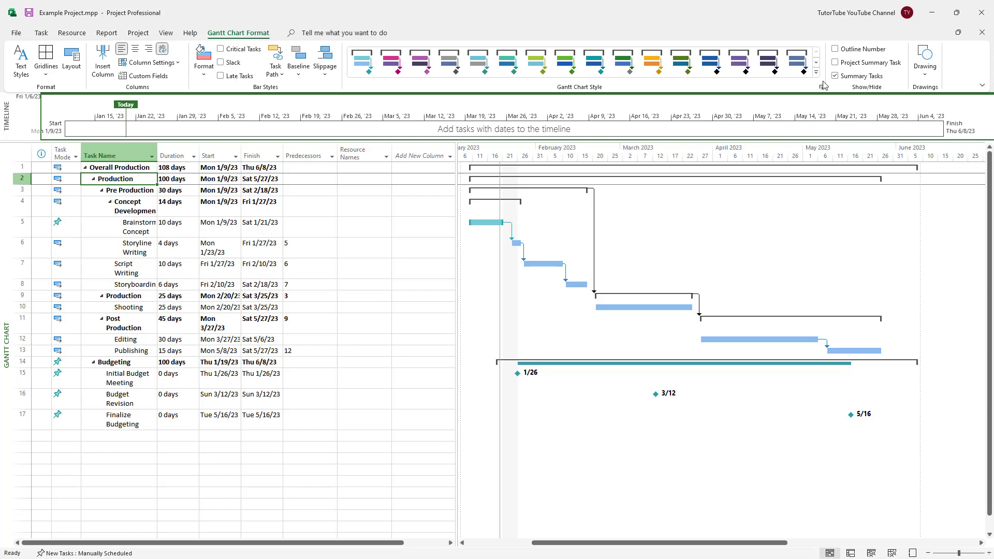
# Step: Add the Example Project summary task as row 0 (108 days) and show the summary tasks beneath it
pyautogui.click(836, 76)
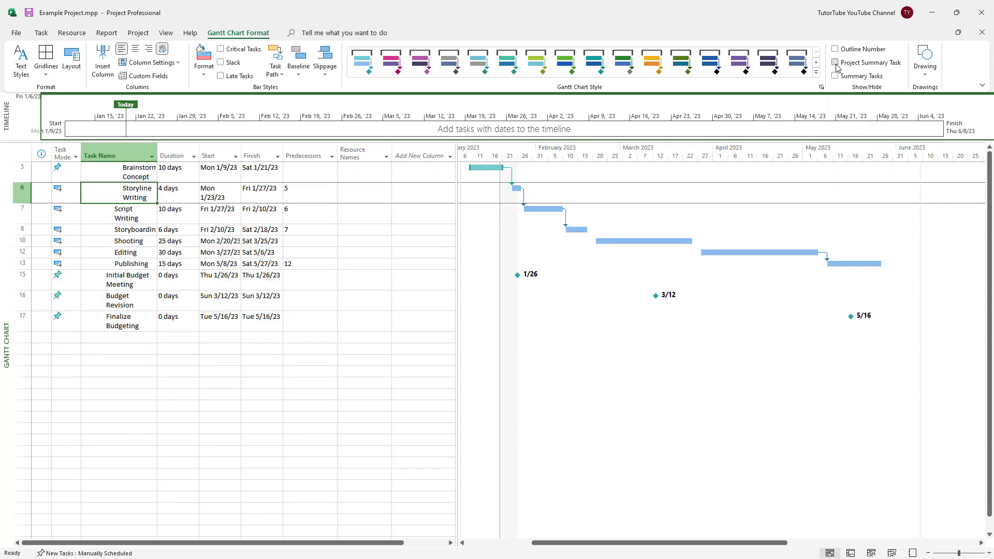
pyautogui.click(836, 62)
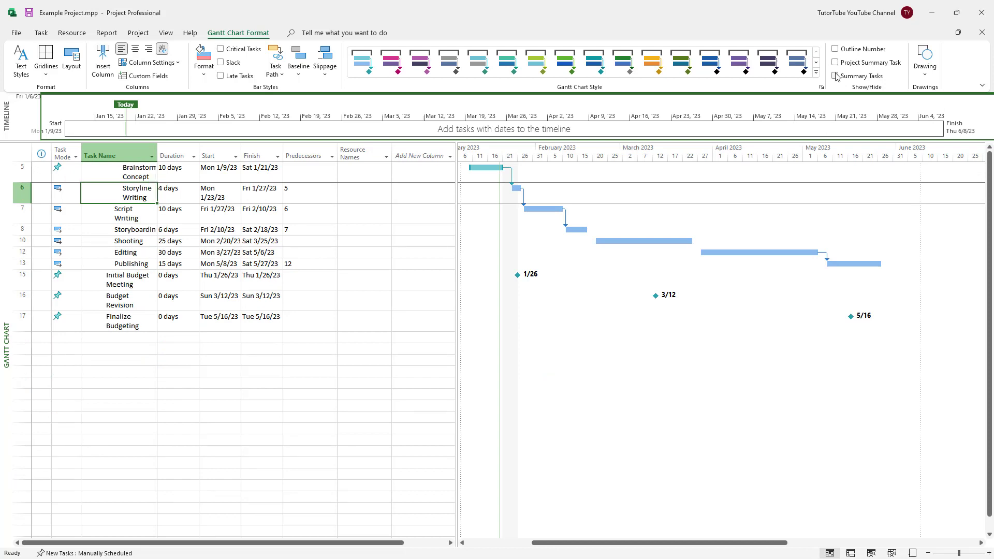
pyautogui.click(836, 62)
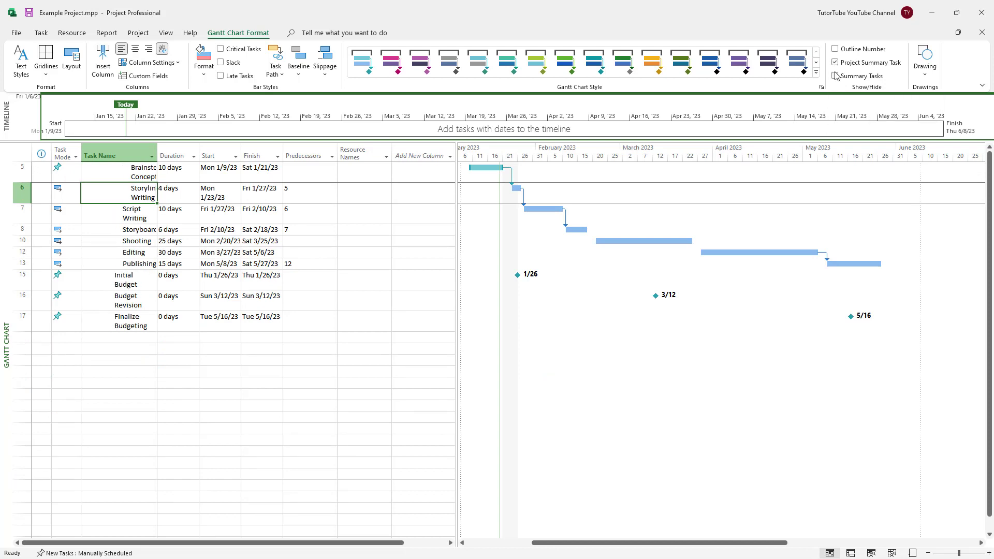
pyautogui.click(836, 62)
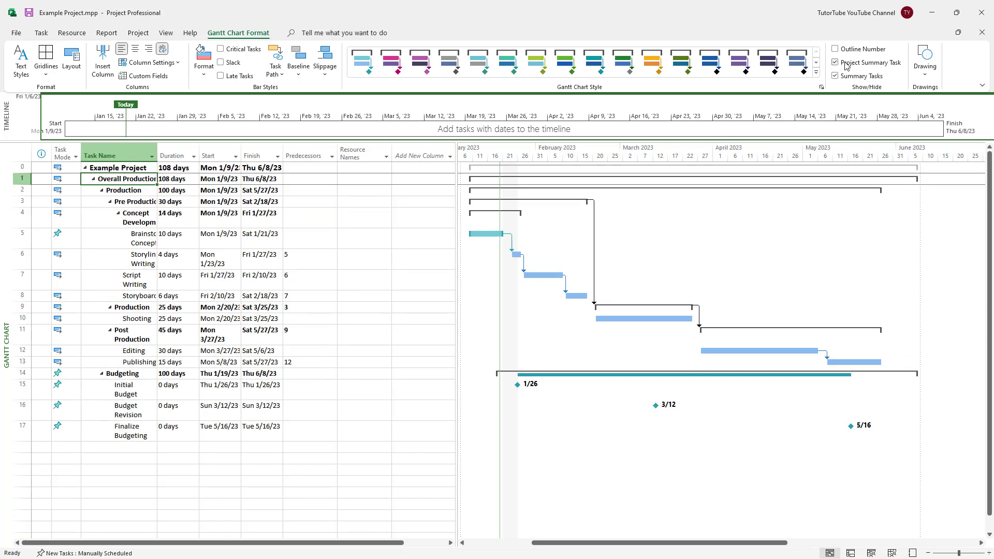
pyautogui.click(837, 63)
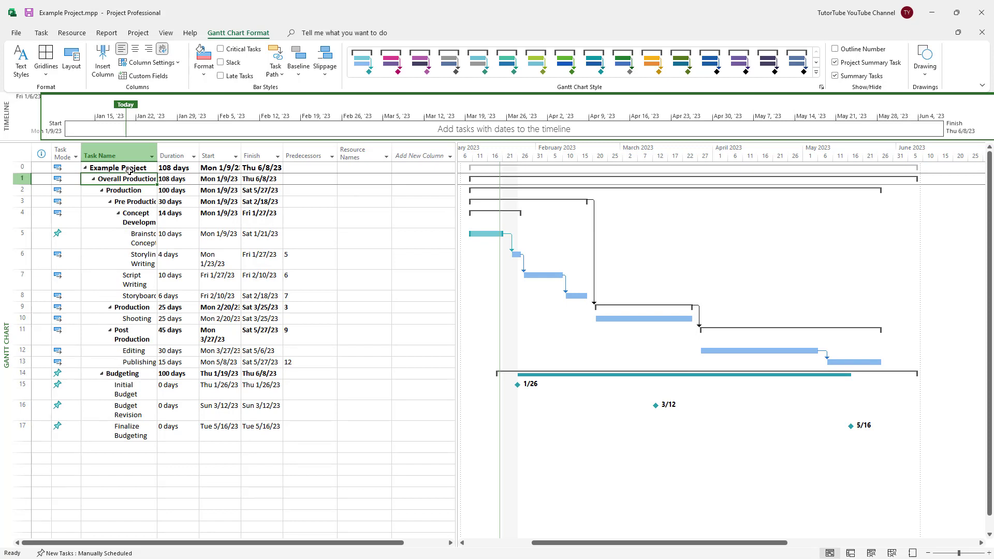
pyautogui.moveTo(619, 174)
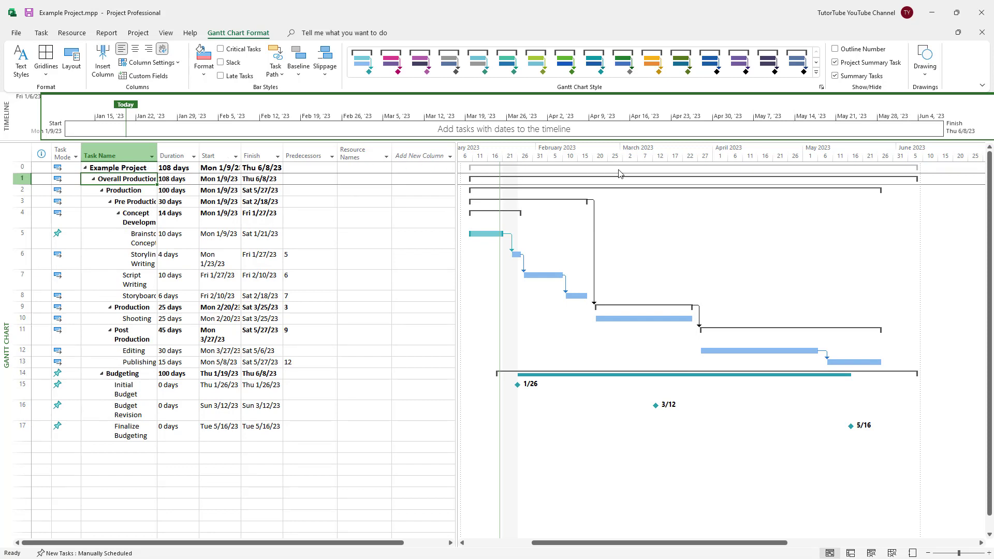
pyautogui.moveTo(54, 17)
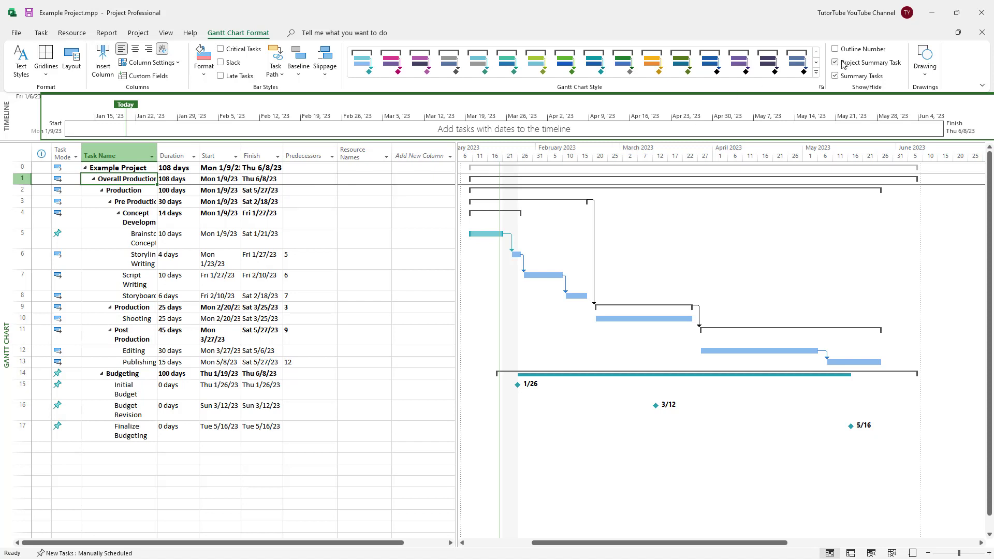
# Step: Show outline numbers like 1.1.1.1 before task names and hide the project summary and summary rows
pyautogui.click(836, 49)
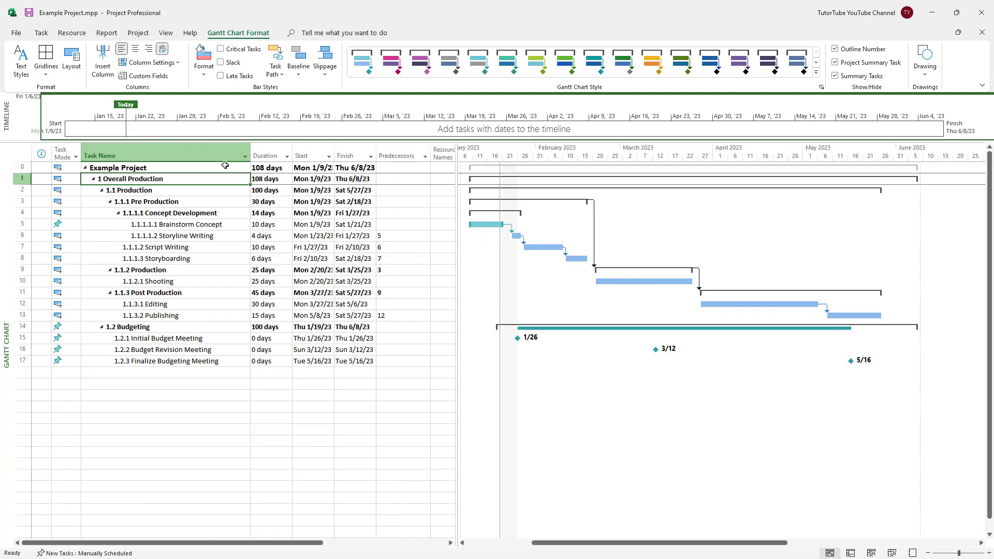
pyautogui.moveTo(501, 209)
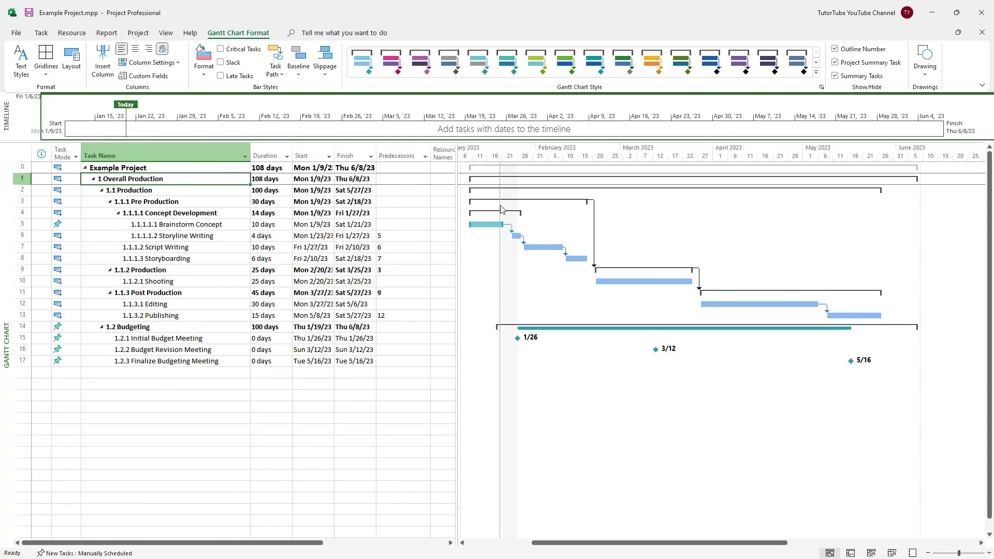
pyautogui.click(836, 62)
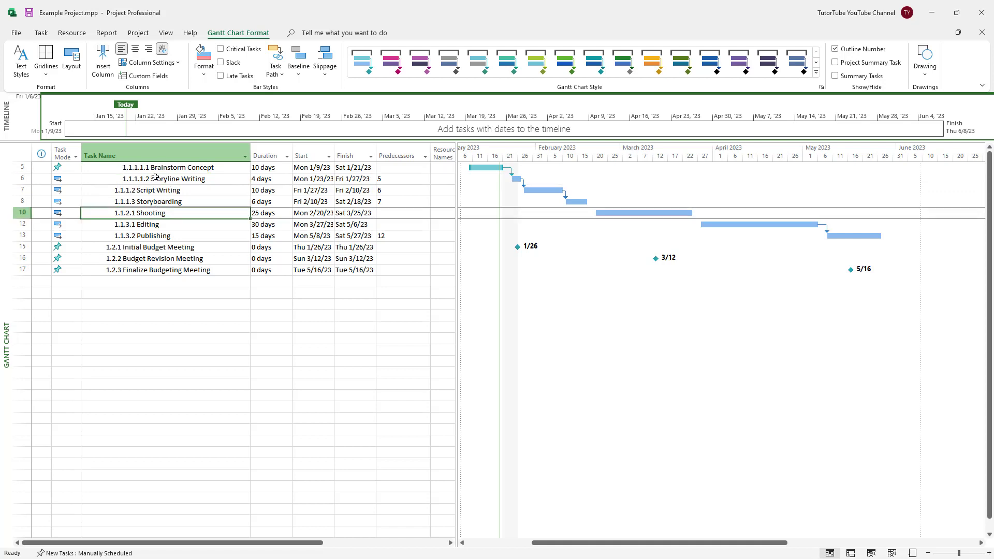
# Step: With Brainstorm Concept selected, show the Example Project summary row and all summary tasks with outline numbers
pyautogui.click(168, 166)
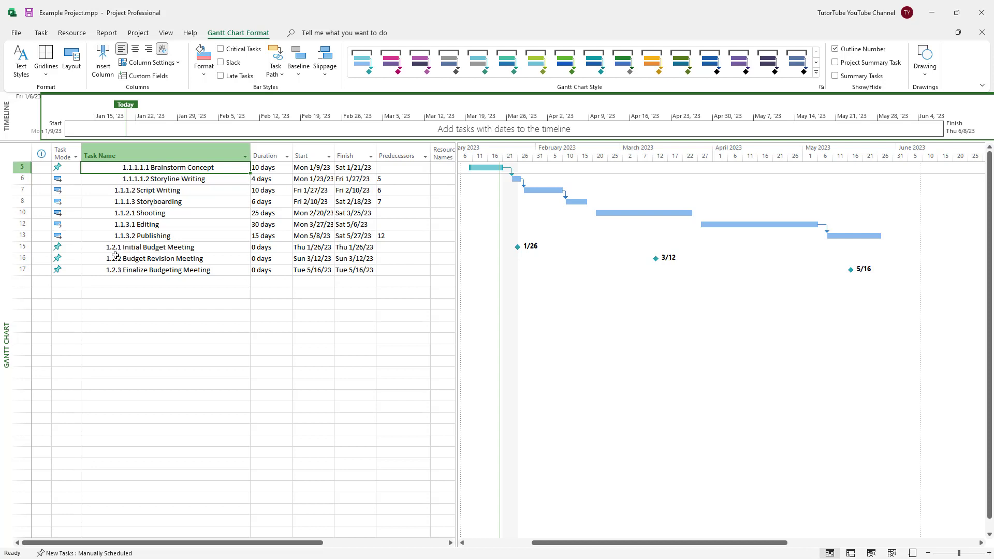
pyautogui.moveTo(130, 188)
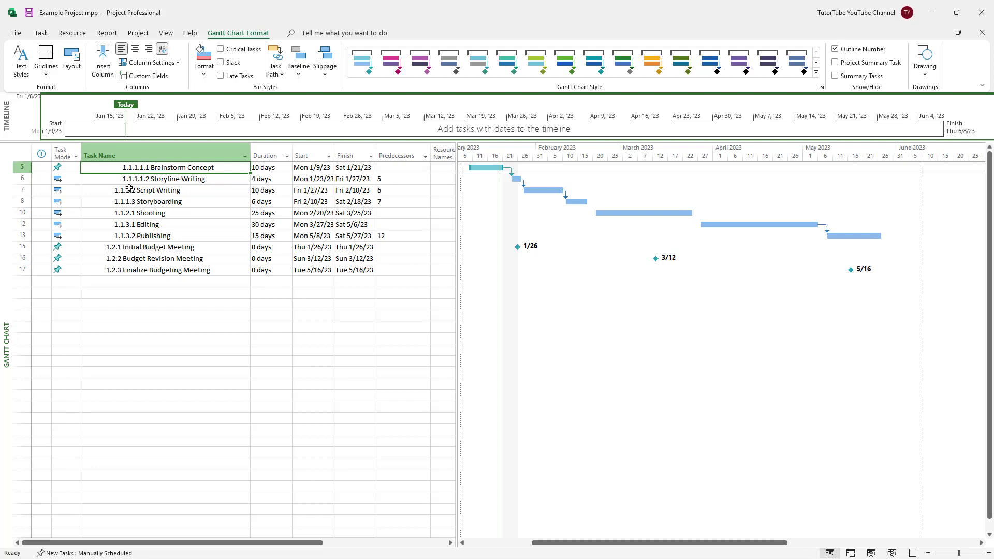
pyautogui.click(836, 62)
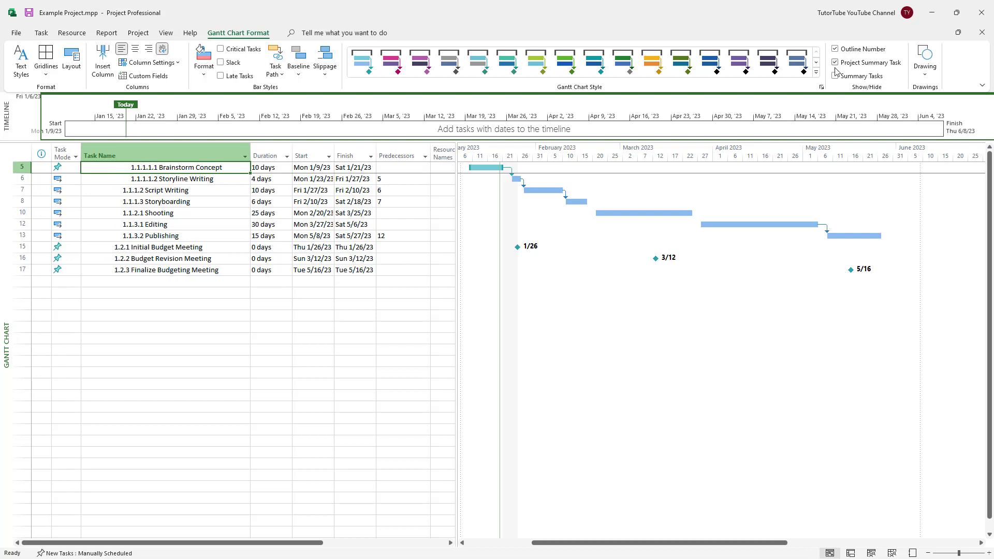
pyautogui.click(836, 63)
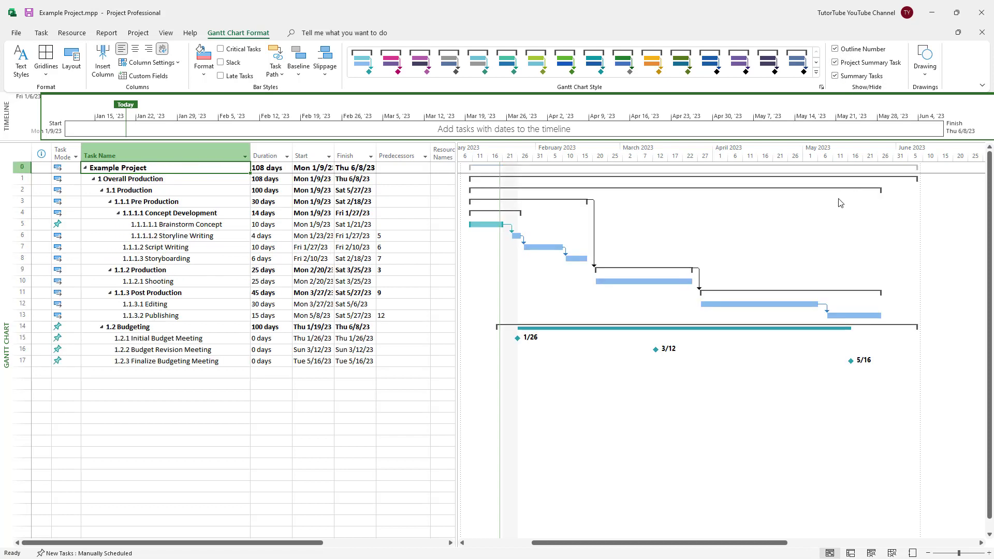
pyautogui.moveTo(424, 215)
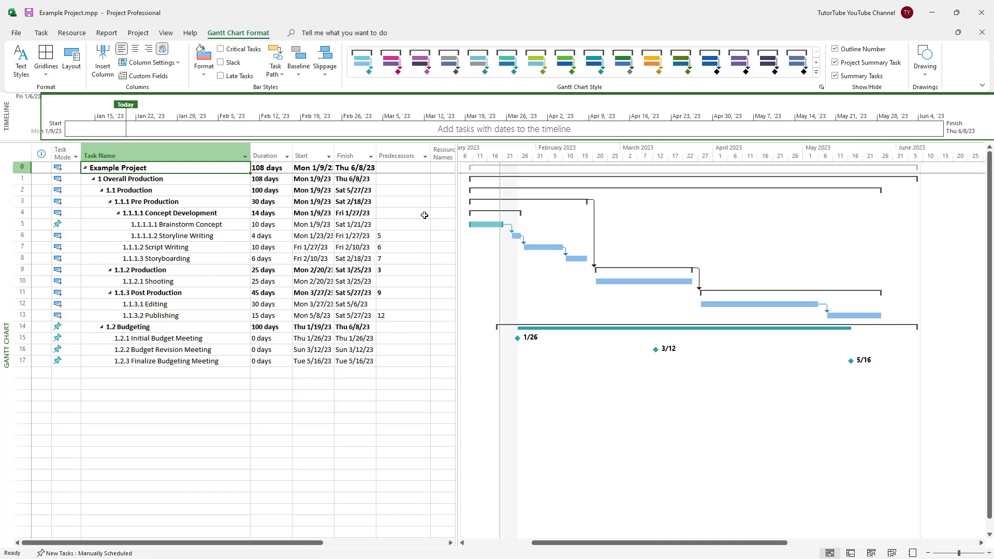
pyautogui.moveTo(350, 302)
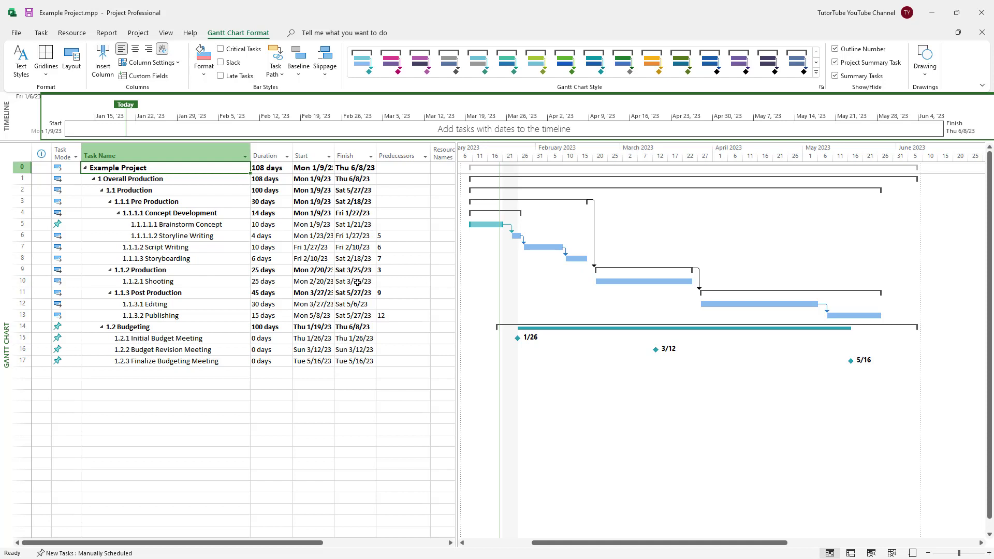
pyautogui.moveTo(357, 282)
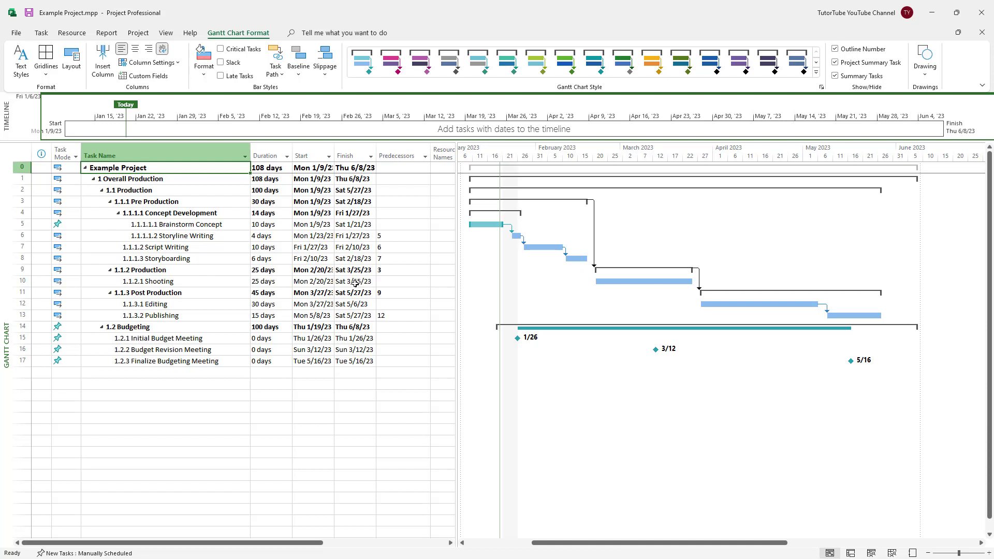